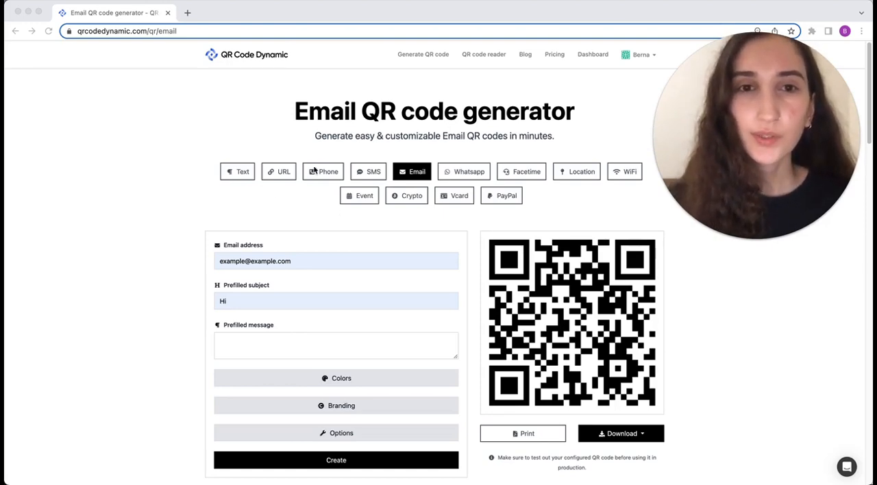
pyautogui.moveTo(390, 144)
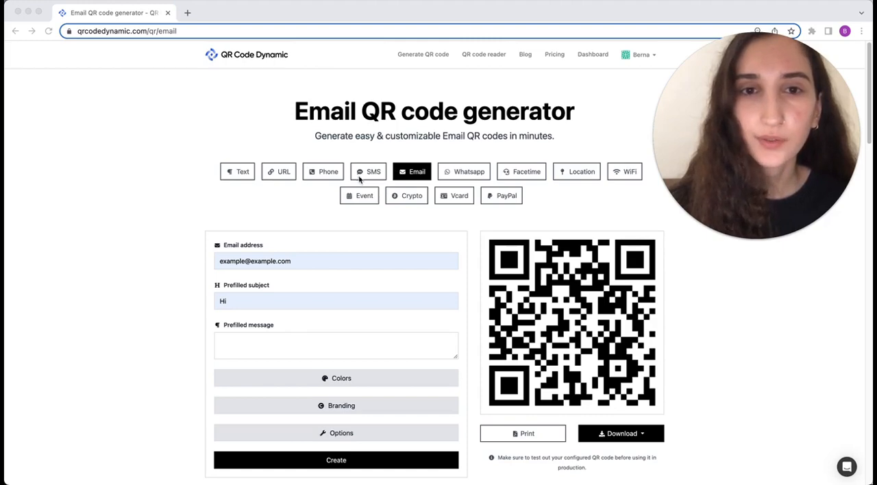
# Expand the Colors and Branding sections of the email QR code settings.
pyautogui.scroll(-3)
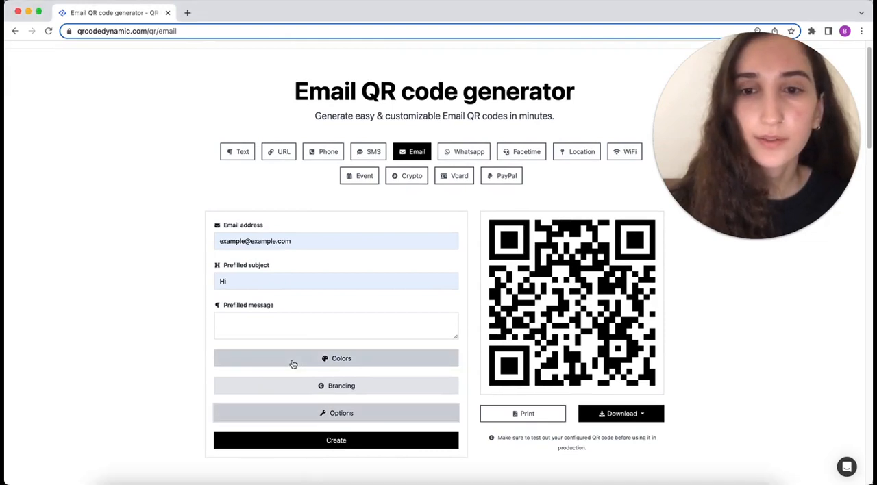
pyautogui.click(336, 360)
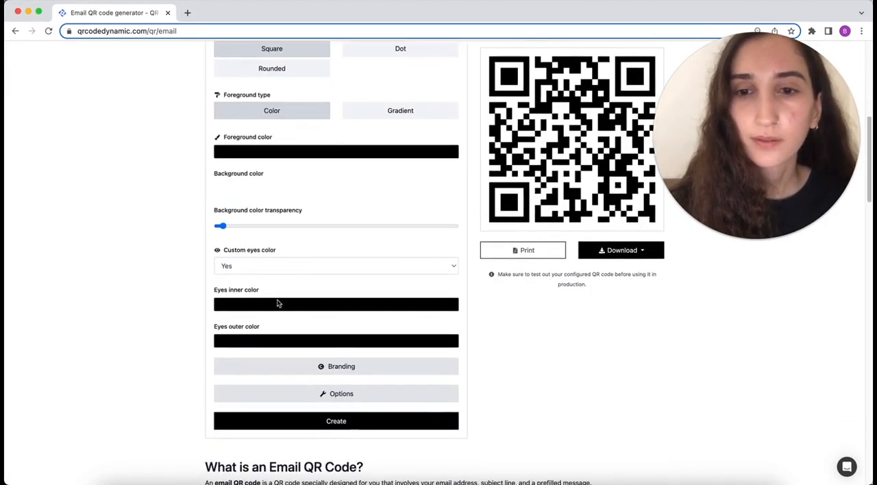
pyautogui.click(336, 367)
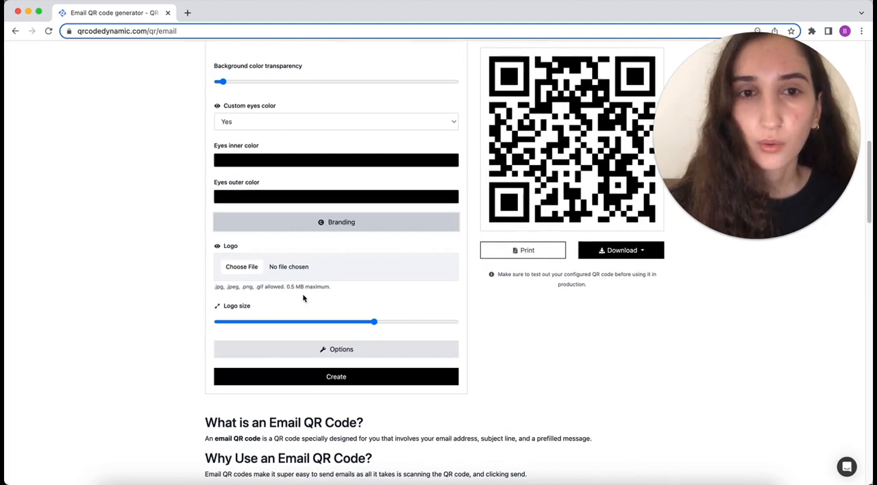
pyautogui.moveTo(293, 244)
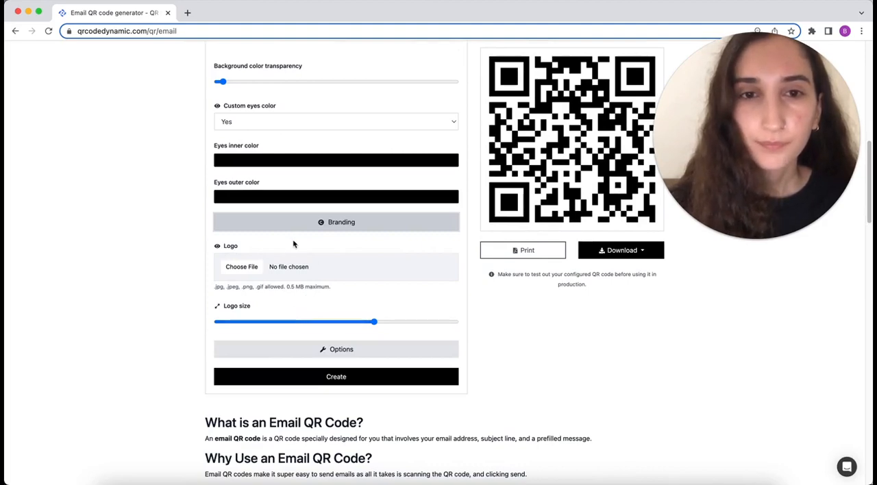
# Expand Options to reveal size 500 px, margin 0 and low error correction.
pyautogui.click(336, 348)
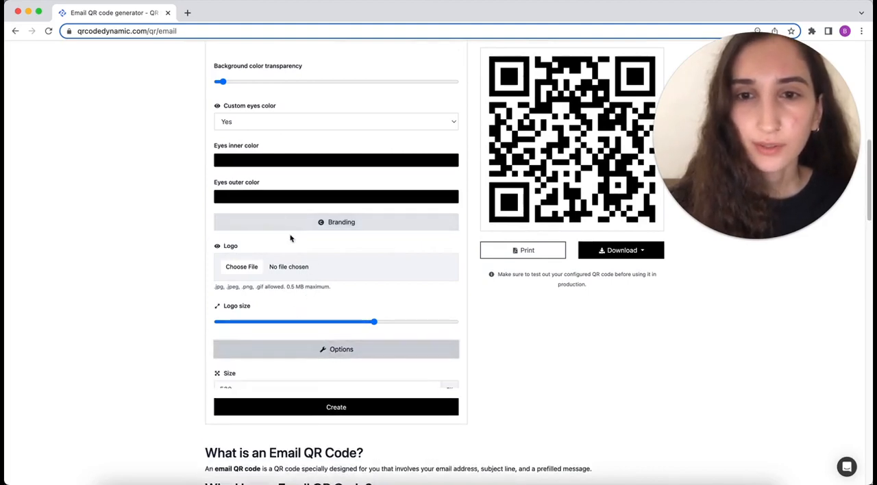
pyautogui.scroll(-3)
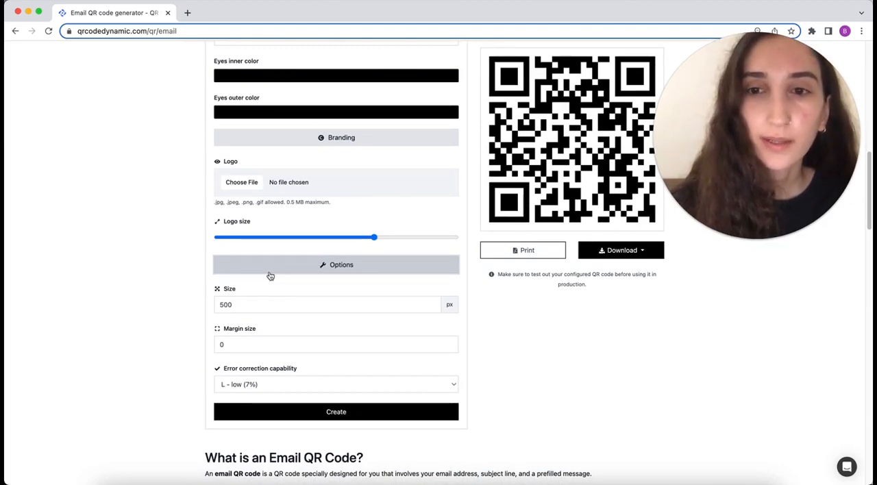
pyautogui.scroll(-3)
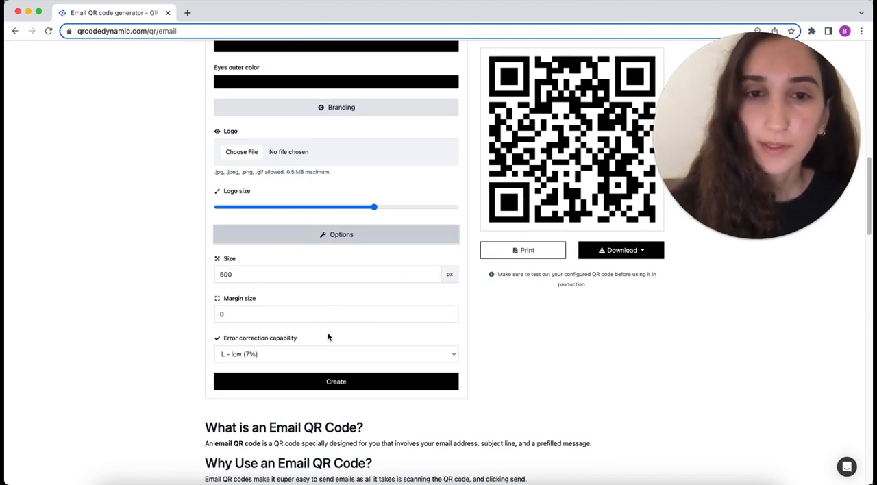
pyautogui.scroll(-3)
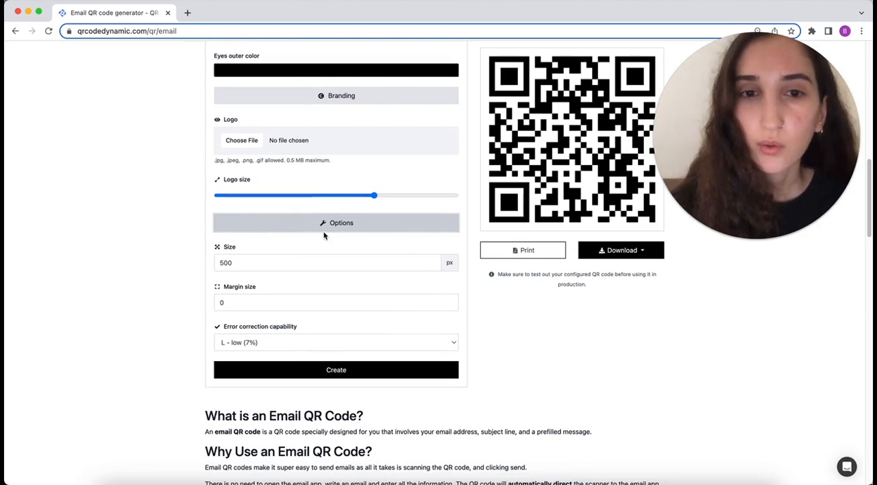
pyautogui.scroll(-3)
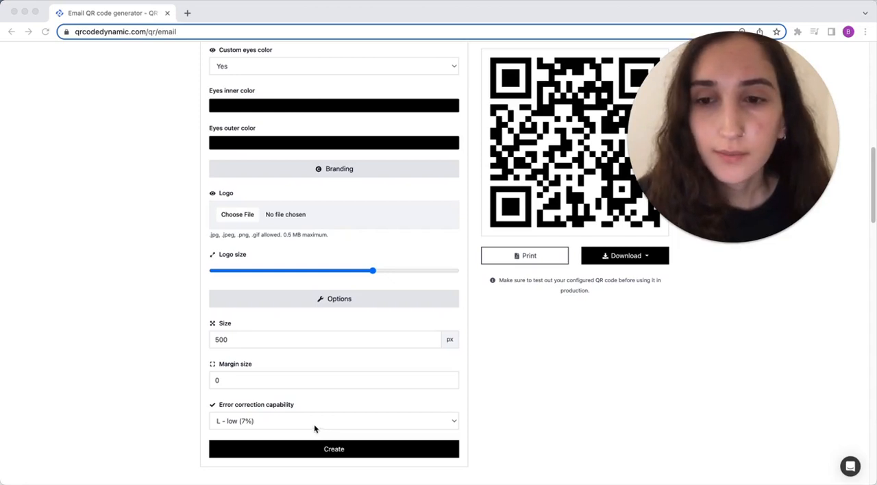
pyautogui.click(333, 421)
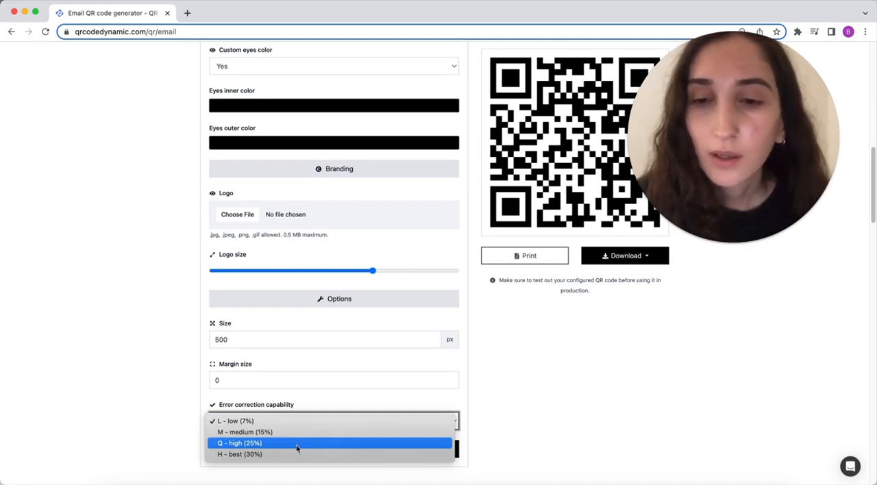
pyautogui.moveTo(324, 461)
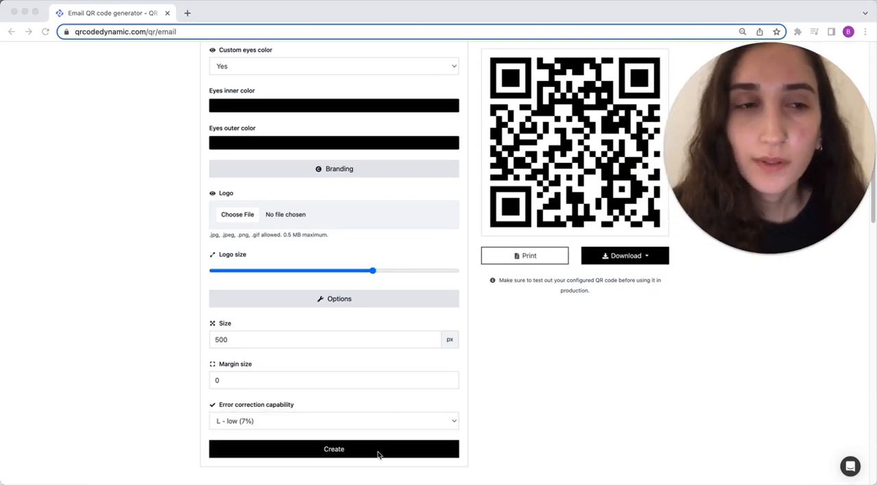
pyautogui.moveTo(408, 456)
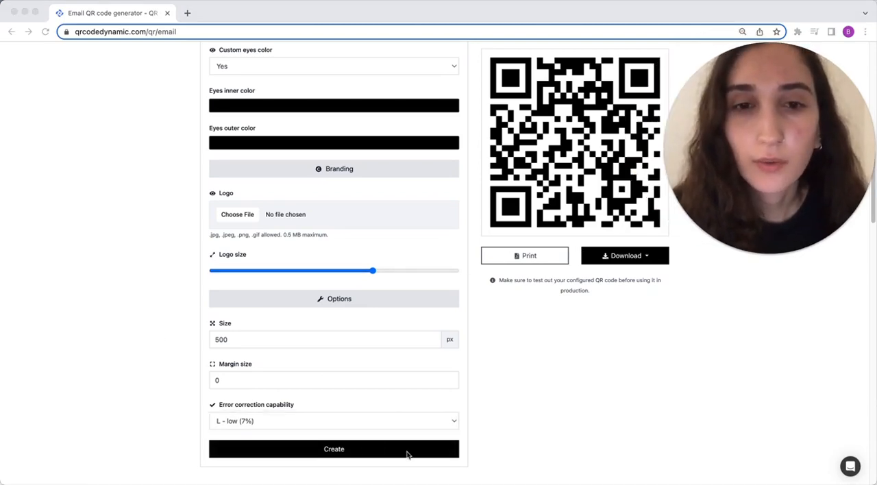
pyautogui.moveTo(624, 261)
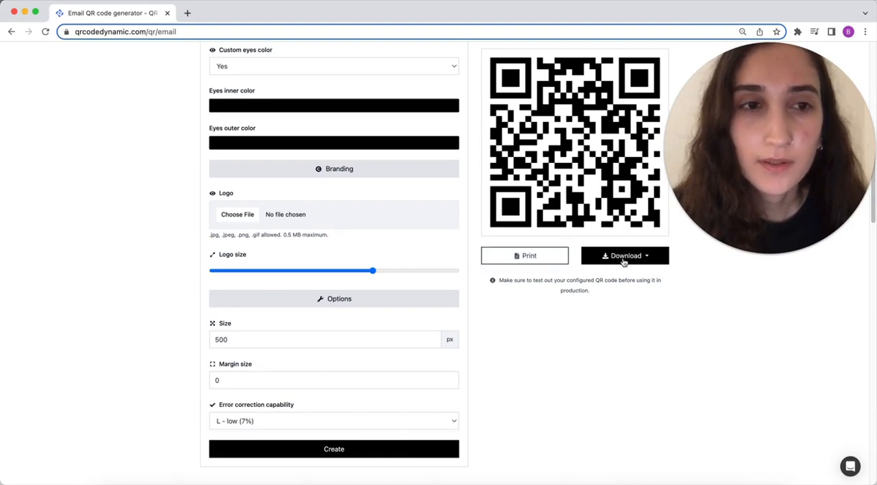